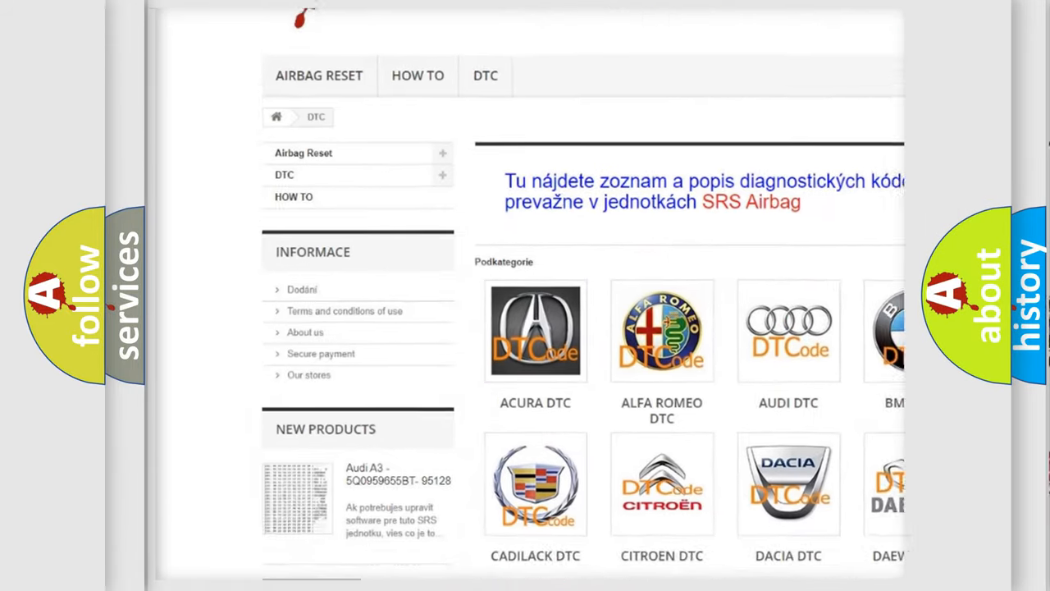
Step: Scroll through the brand's B-series airbag fault code table, past codes like B1082 and B1102
scroll("down", 3)
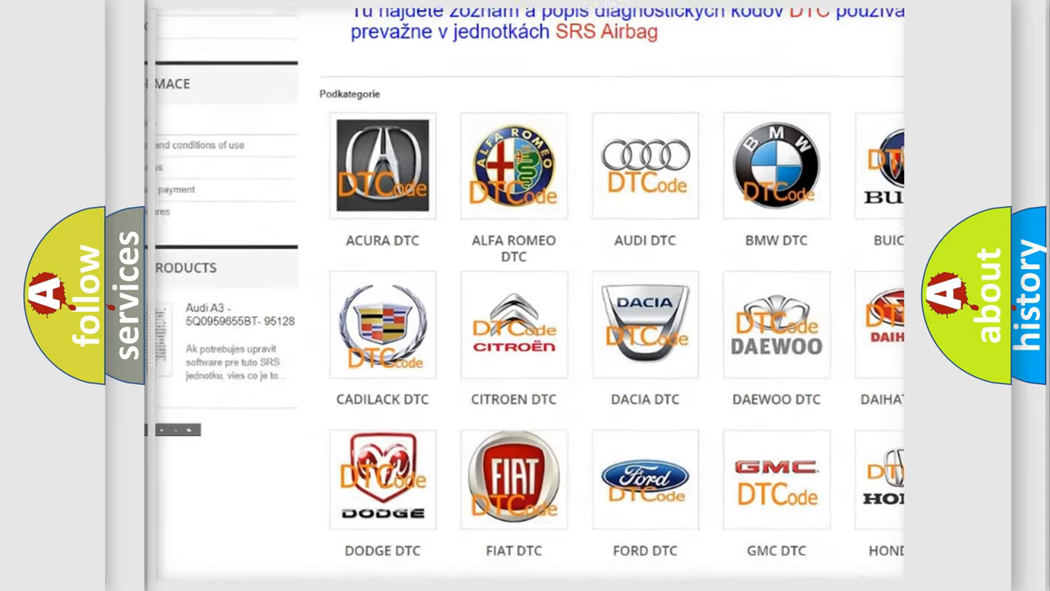
scroll("down", 3)
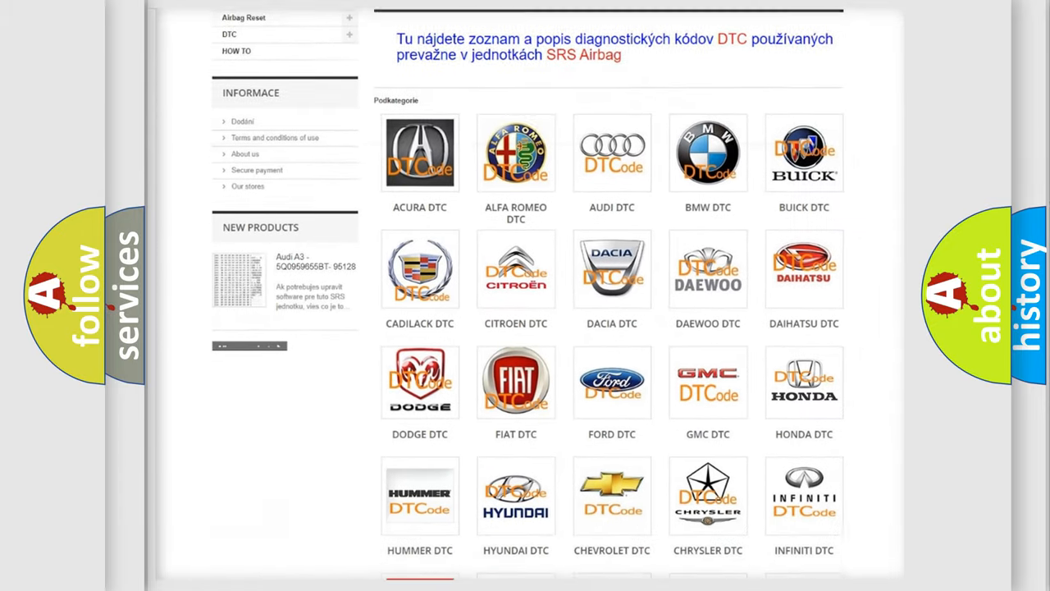
scroll("down", 3)
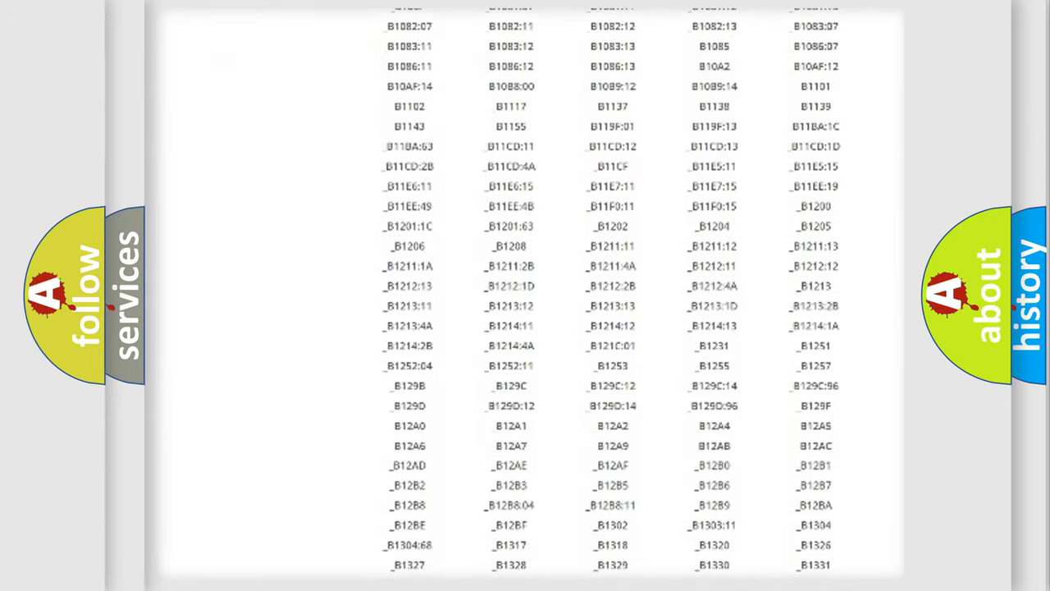
scroll("down", 3)
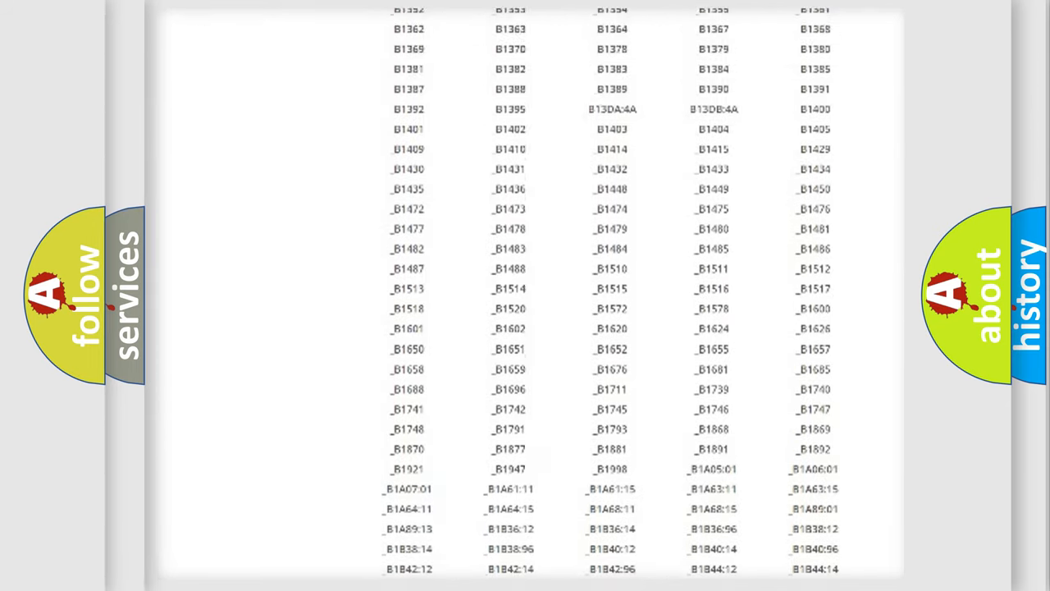
scroll("up", 3)
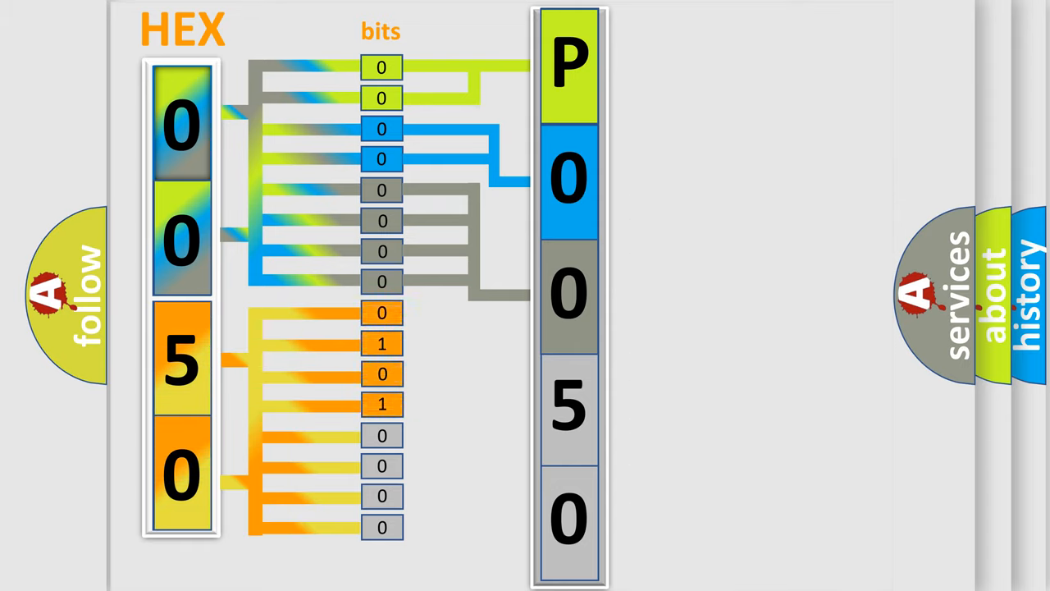
Step: Reveal the binary-to-hex conversion table (0000=0 … 1011=B) beside the P0050 decoding diagram
left_click(571, 407)
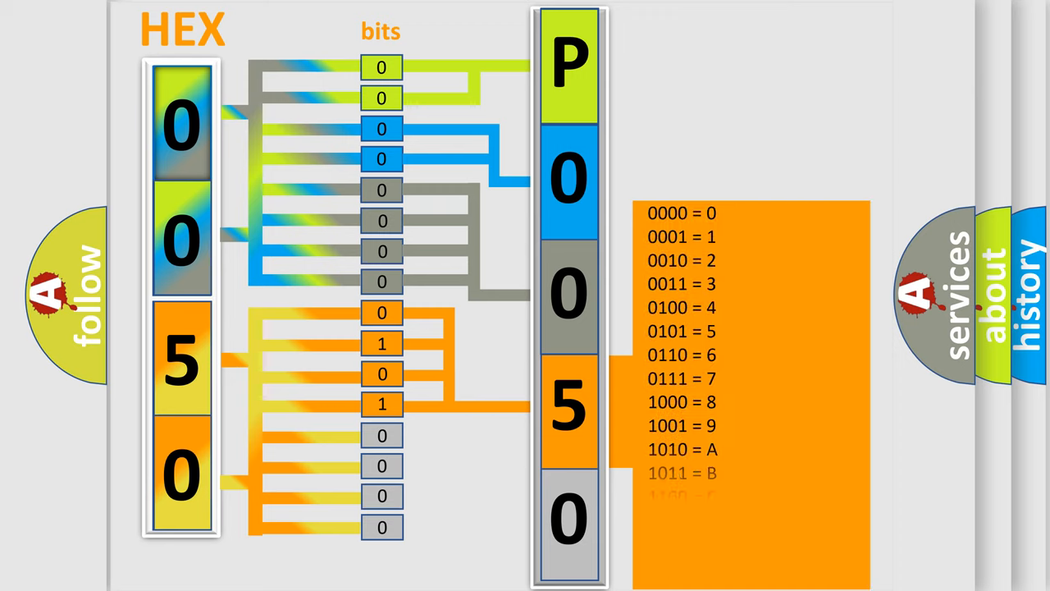